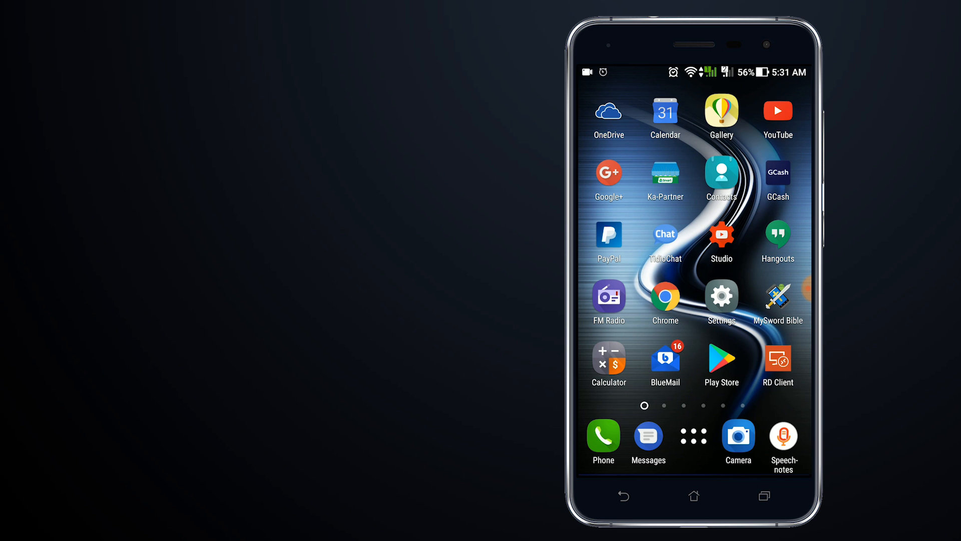
Launch Google Play Store and open Account from its main menu.
{"action": "left_click", "coordinate": [721, 358]}
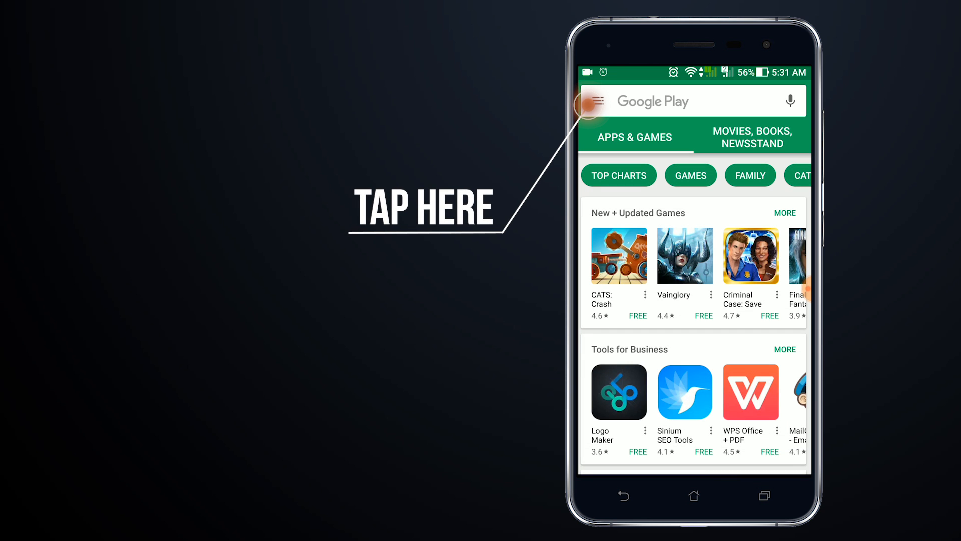
{"action": "left_click", "coordinate": [598, 101]}
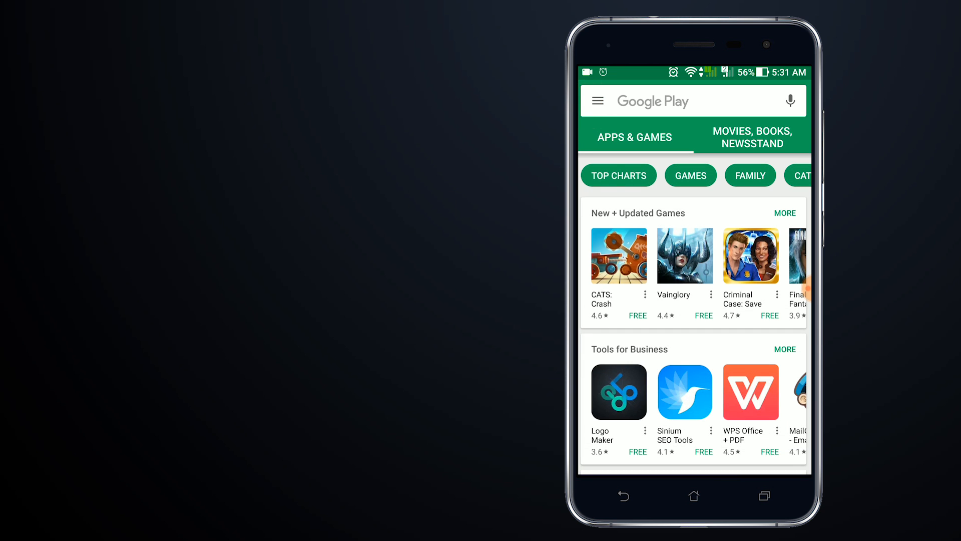
{"action": "left_click", "coordinate": [597, 100]}
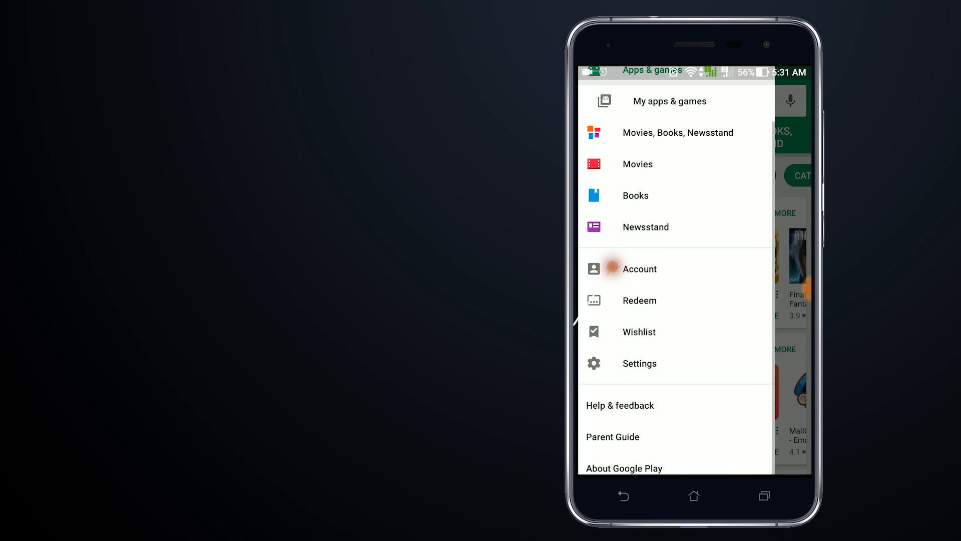
{"action": "left_click", "coordinate": [640, 269]}
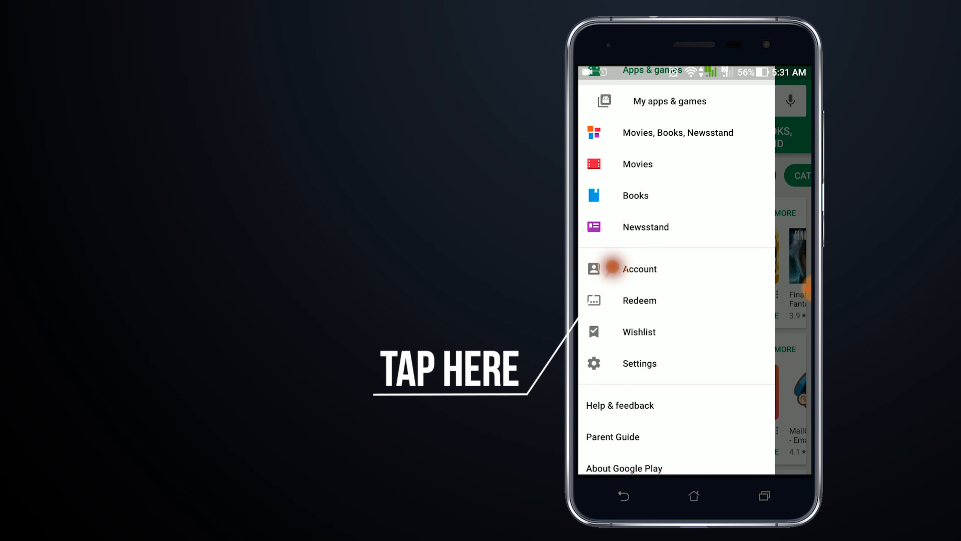
{"action": "left_click", "coordinate": [640, 269]}
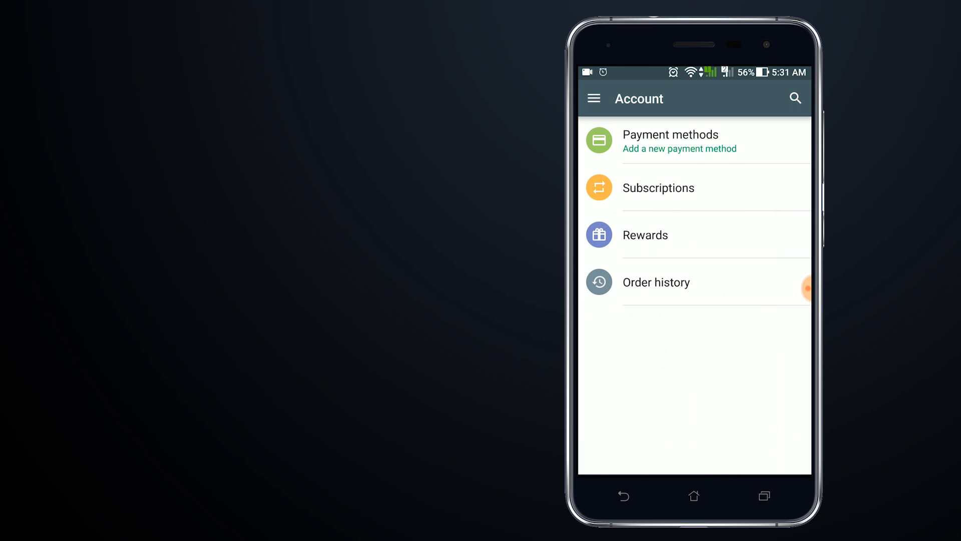
Add Smart Communications billing under Payment methods, then go to the home screen.
{"action": "left_click", "coordinate": [671, 142]}
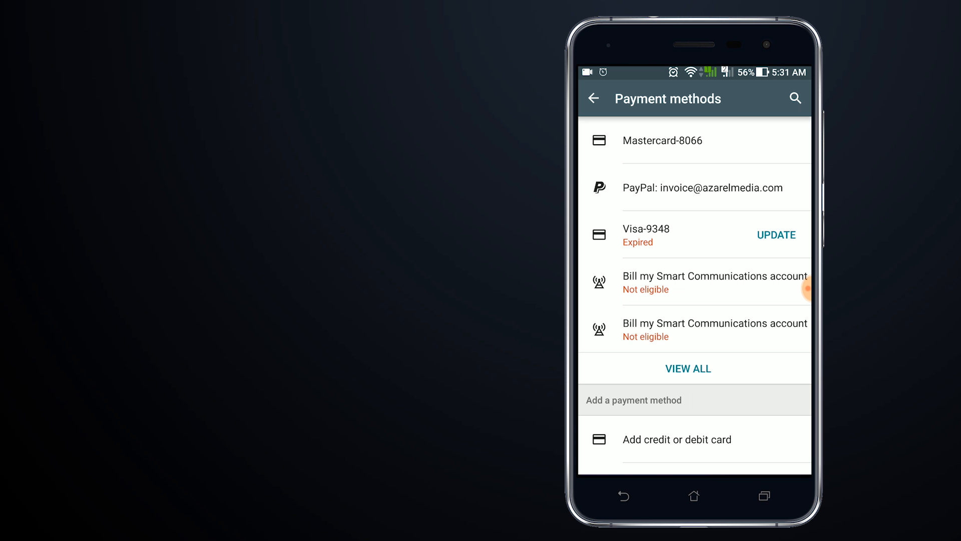
{"action": "scroll", "scroll_direction": "down", "scroll_amount": 3}
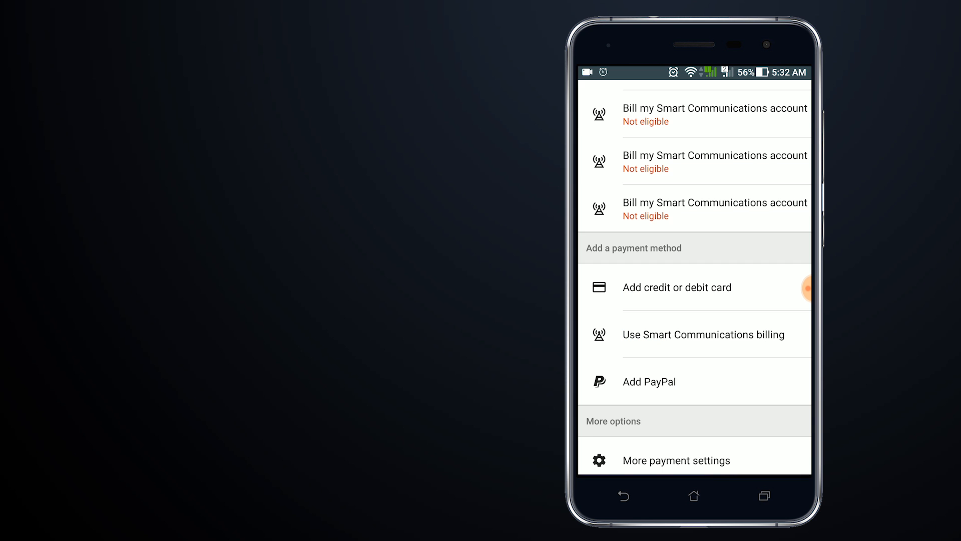
{"action": "left_click", "coordinate": [677, 288]}
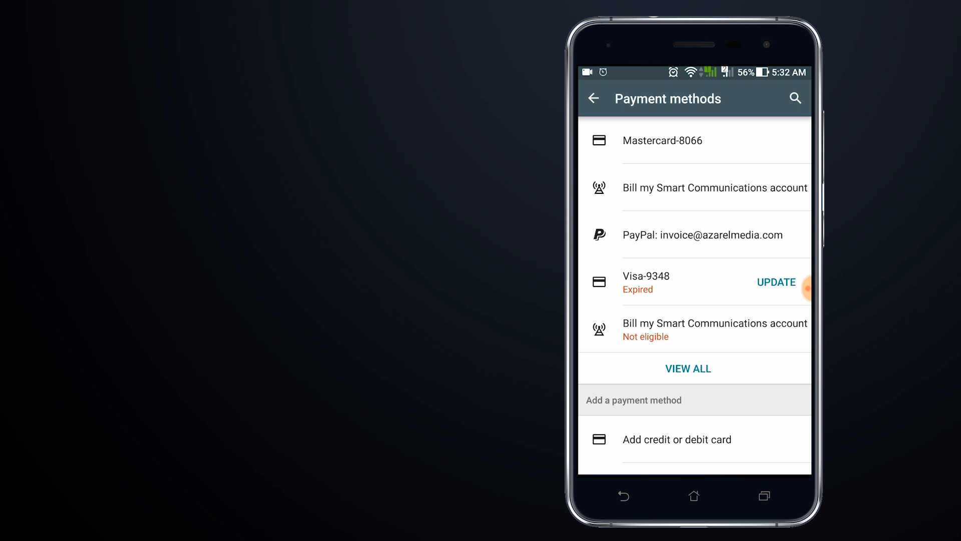
{"action": "left_click", "coordinate": [693, 497]}
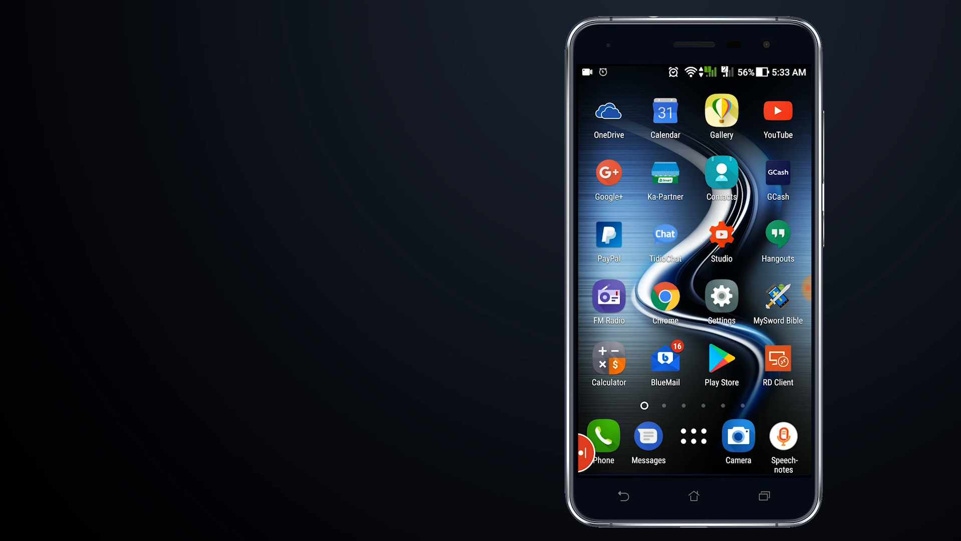
Check the load balance via SIM Toolkit's Balance > My Phone, then return to Play Store's menu.
{"action": "left_click", "coordinate": [693, 436]}
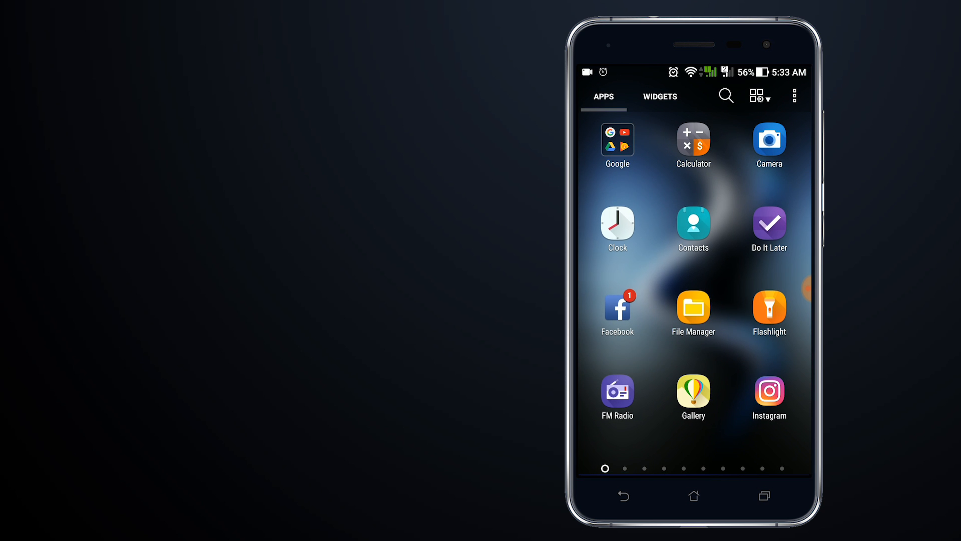
{"action": "scroll", "scroll_direction": "left", "scroll_amount": 3}
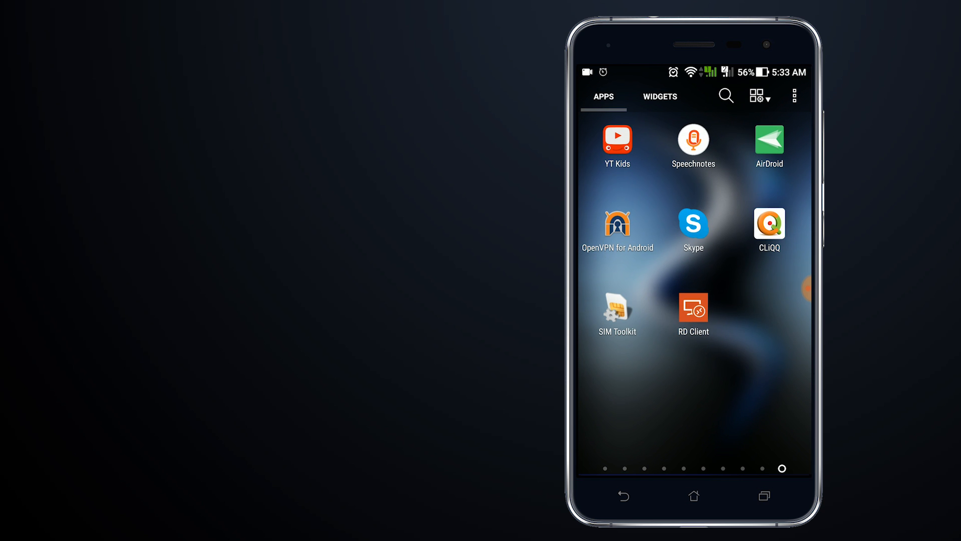
{"action": "left_click", "coordinate": [617, 306]}
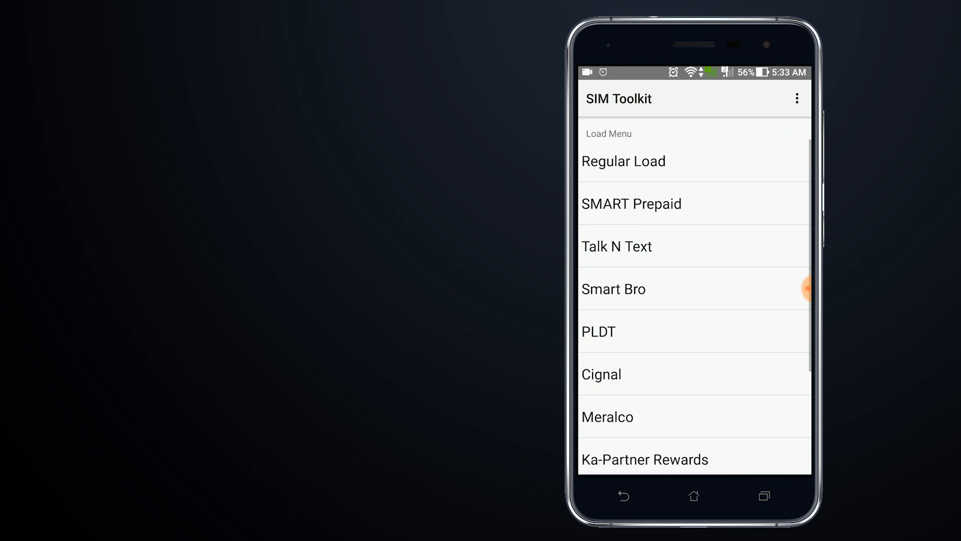
{"action": "scroll", "scroll_direction": "down", "scroll_amount": 3}
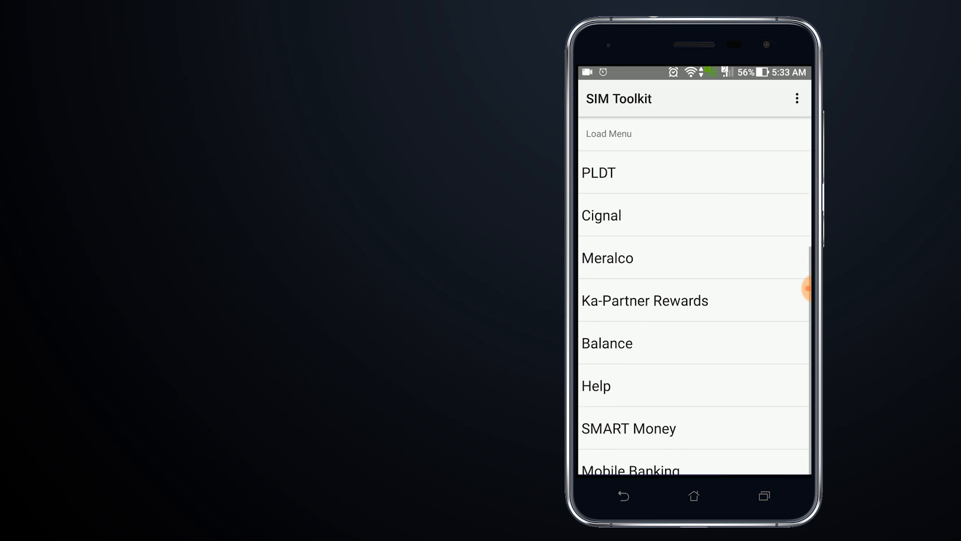
{"action": "scroll", "scroll_direction": "down", "scroll_amount": 3}
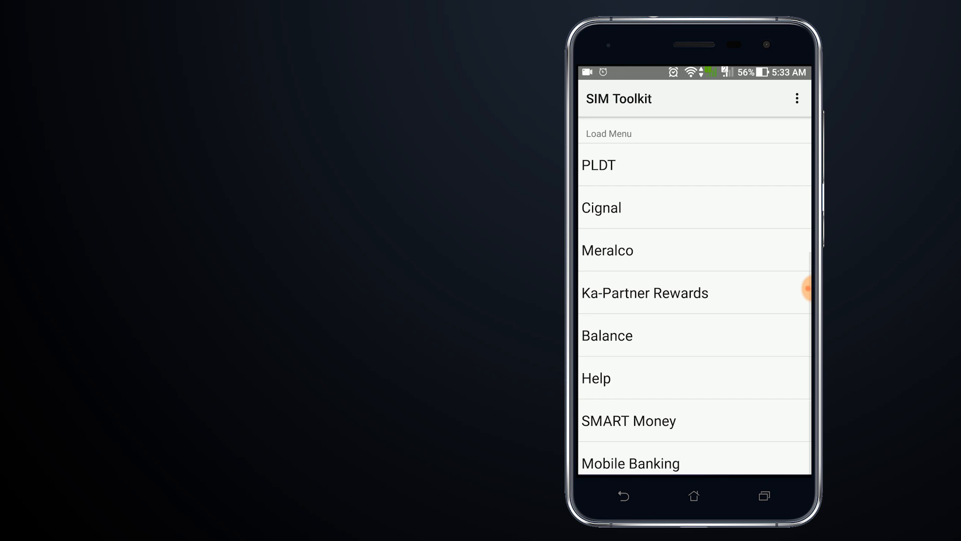
{"action": "left_click", "coordinate": [626, 335]}
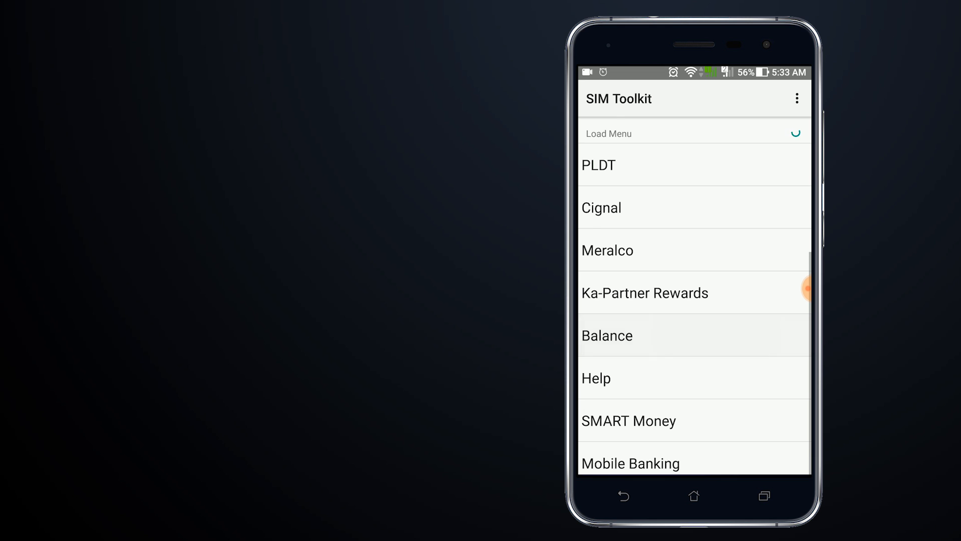
{"action": "left_click", "coordinate": [607, 336]}
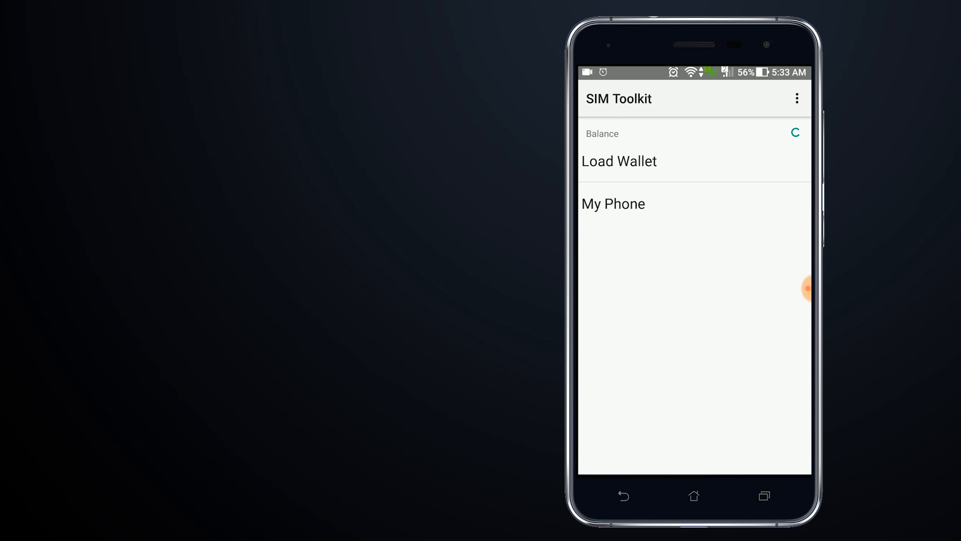
{"action": "left_click", "coordinate": [619, 161]}
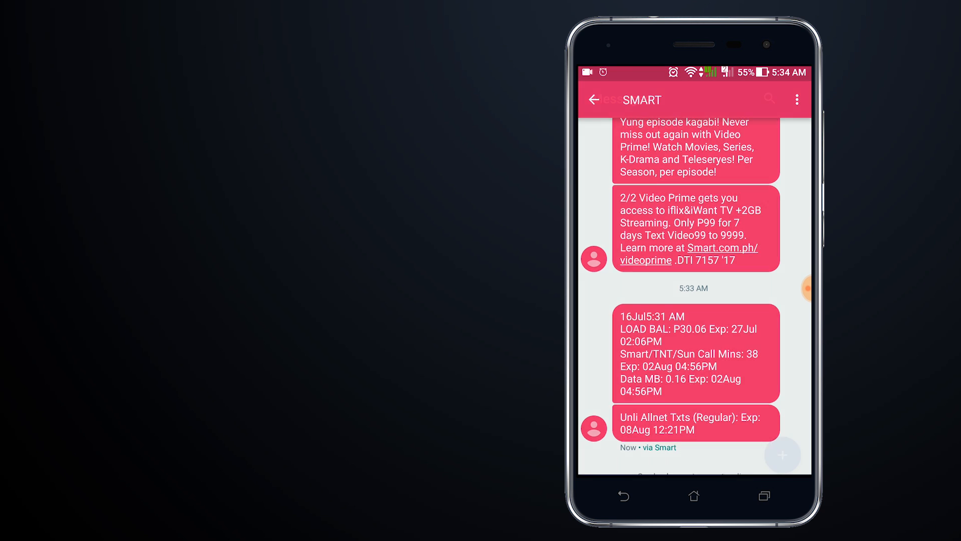
{"action": "left_click", "coordinate": [595, 100]}
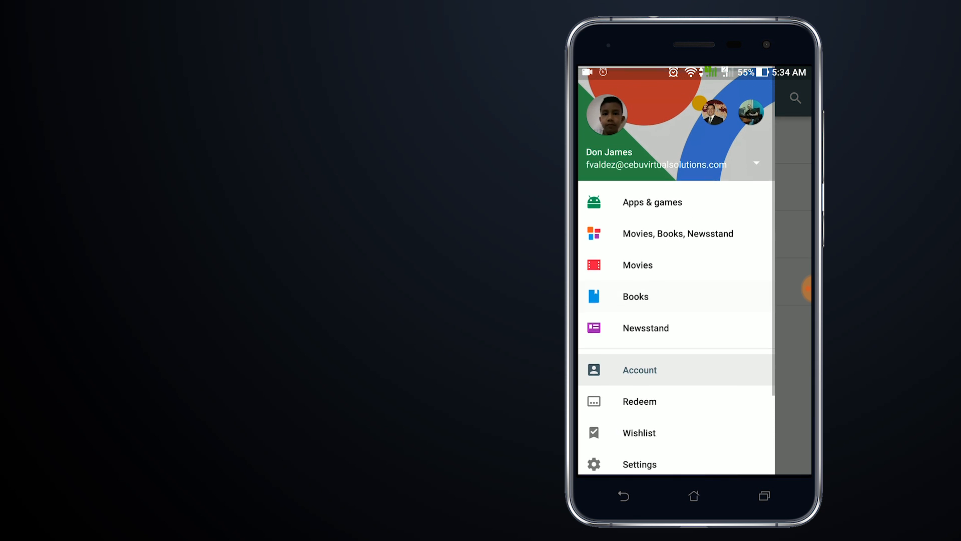
Open the Top Paid Apps chart under Apps & games and scroll to Facetune.
{"action": "left_click", "coordinate": [653, 202]}
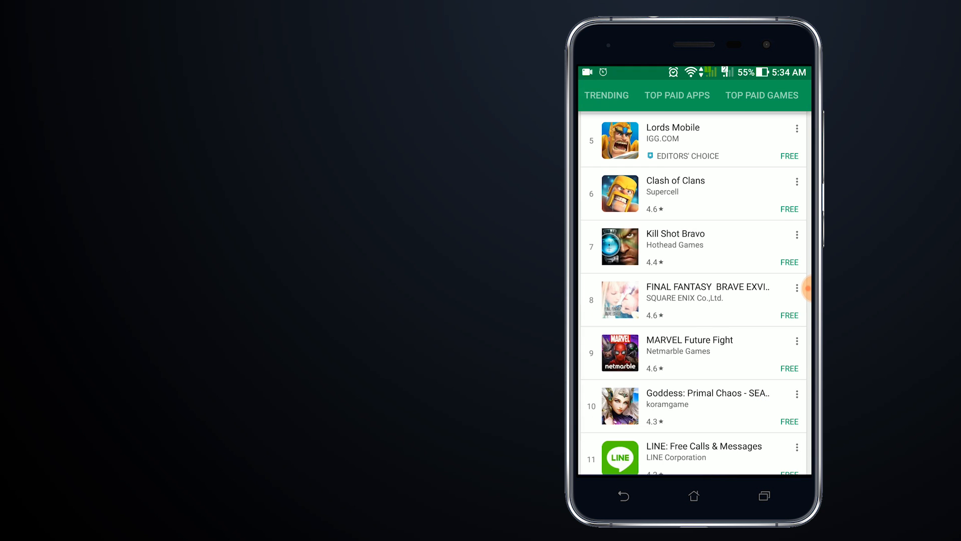
{"action": "left_click", "coordinate": [677, 96]}
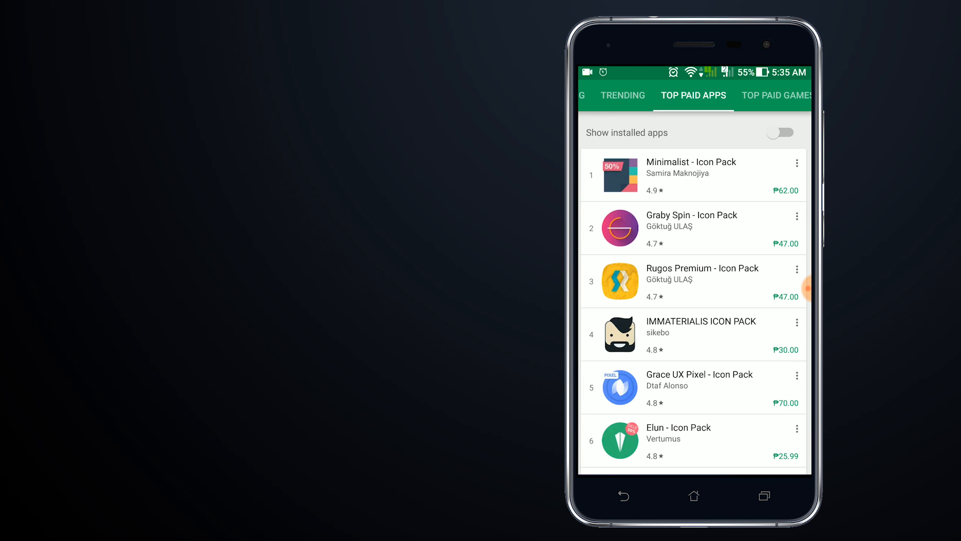
{"action": "scroll", "scroll_direction": "down", "scroll_amount": 3}
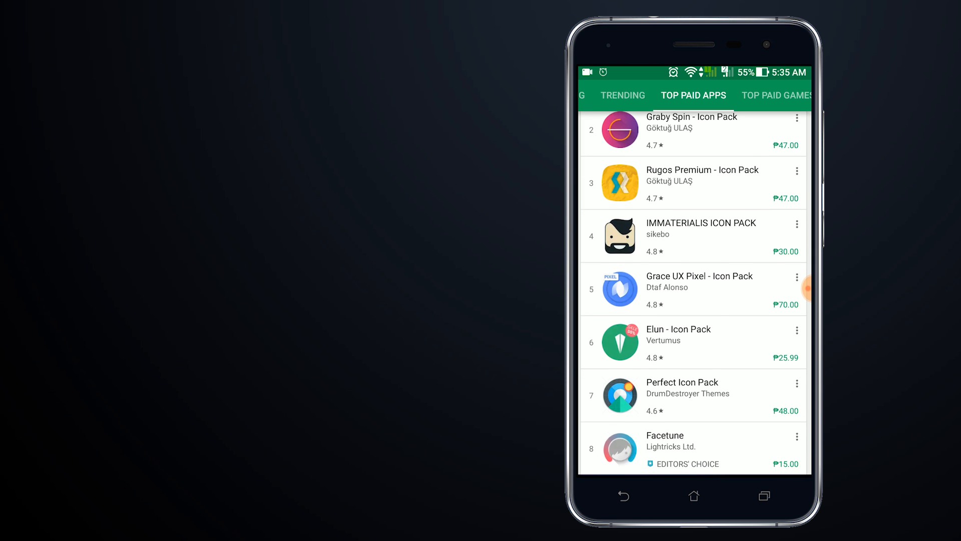
{"action": "scroll", "scroll_direction": "down", "scroll_amount": 3}
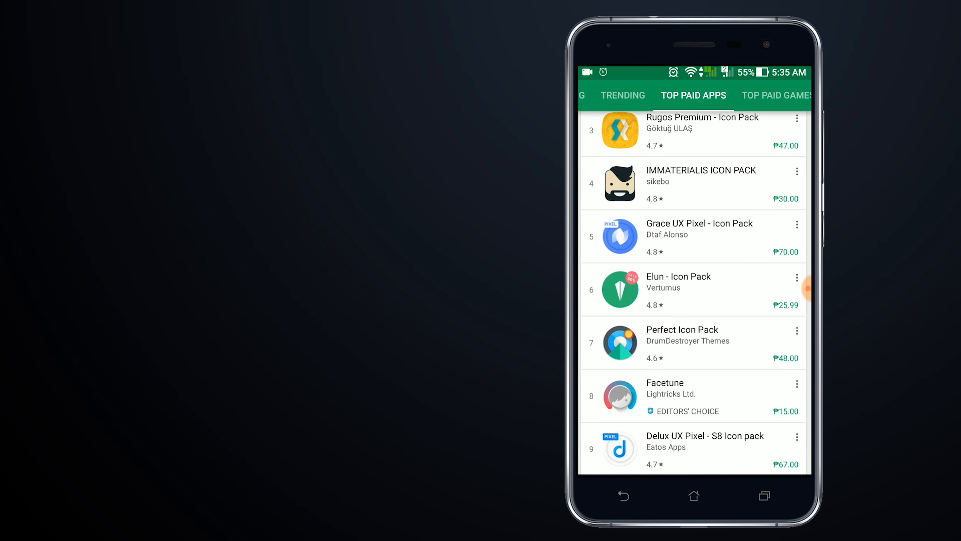
{"action": "scroll", "scroll_direction": "down", "scroll_amount": 3}
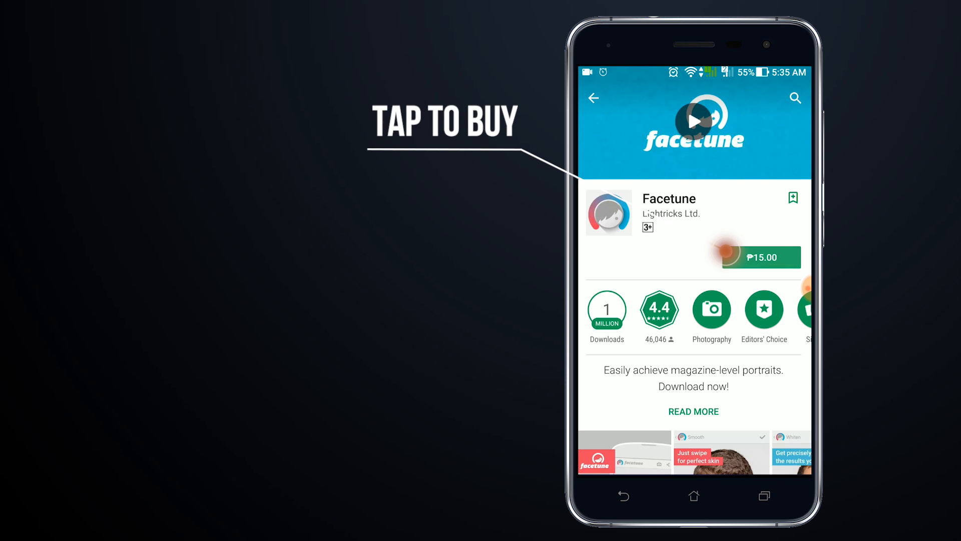
Buy Facetune for ₱15.00, accept its permissions, and show the payment method options.
{"action": "left_click", "coordinate": [762, 257]}
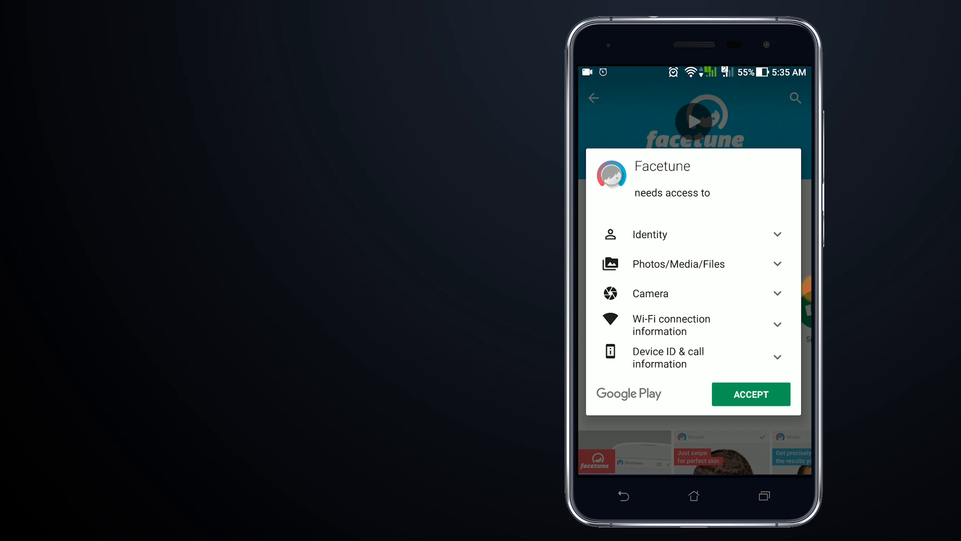
{"action": "left_click", "coordinate": [751, 394]}
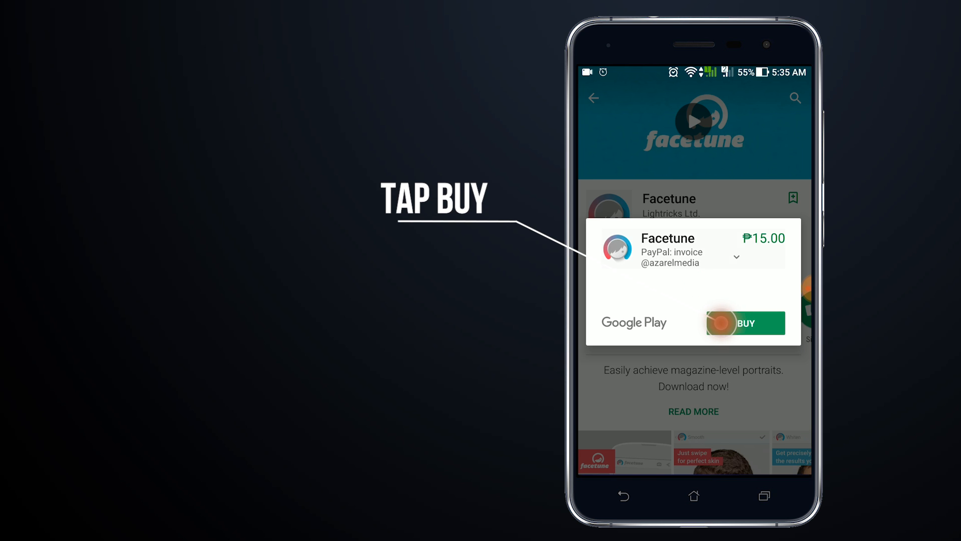
{"action": "left_click", "coordinate": [736, 257]}
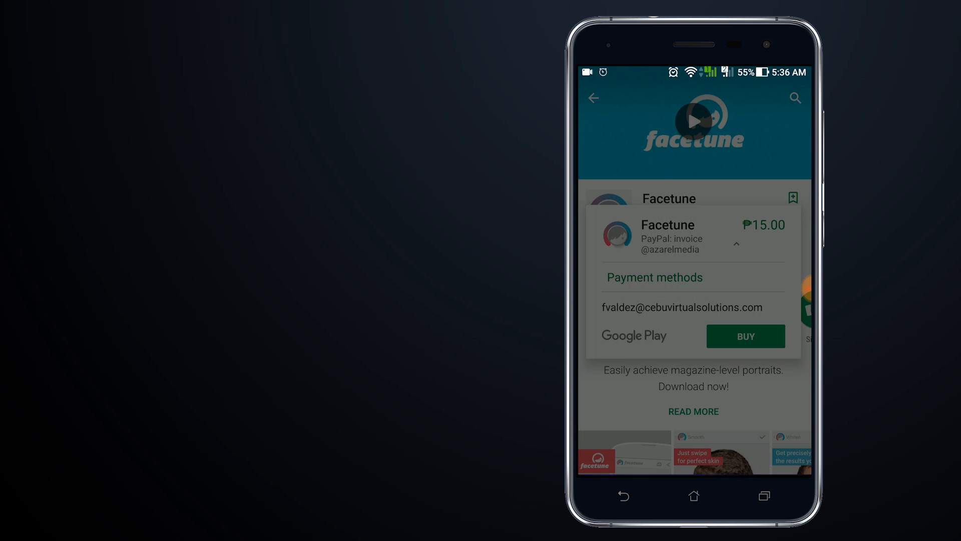
Pay with Smart Communications billing, tap Buy, and confirm by fingerprint.
{"action": "left_click", "coordinate": [745, 336]}
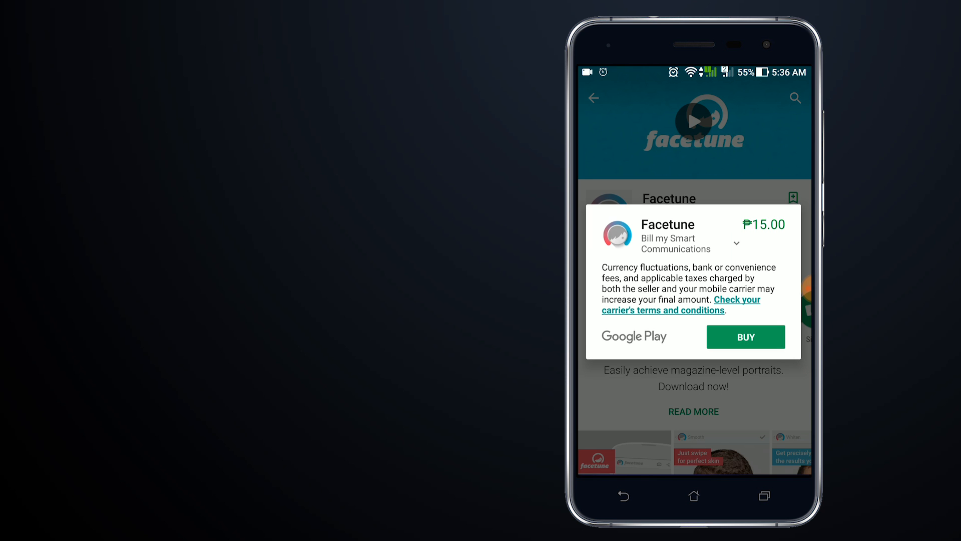
{"action": "left_click", "coordinate": [746, 336]}
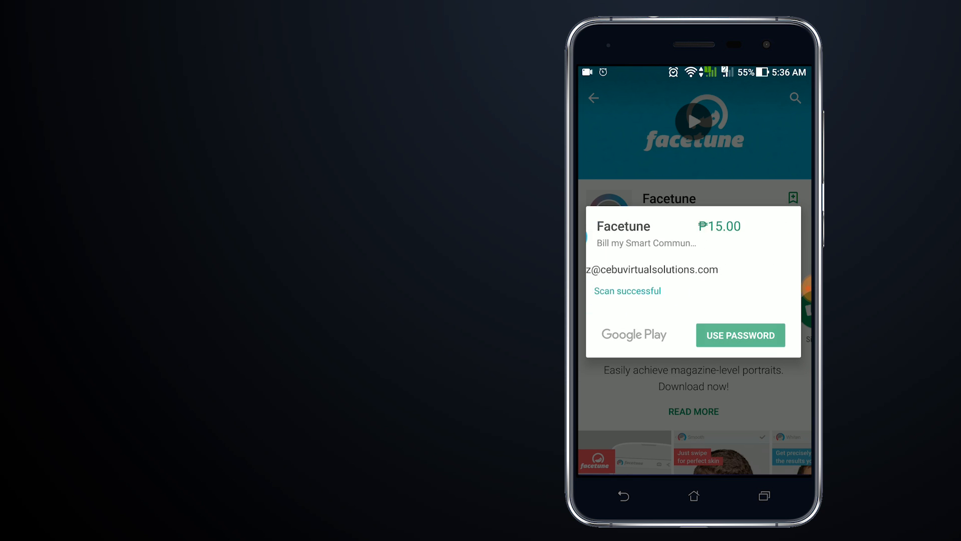
{"action": "left_click", "coordinate": [741, 335]}
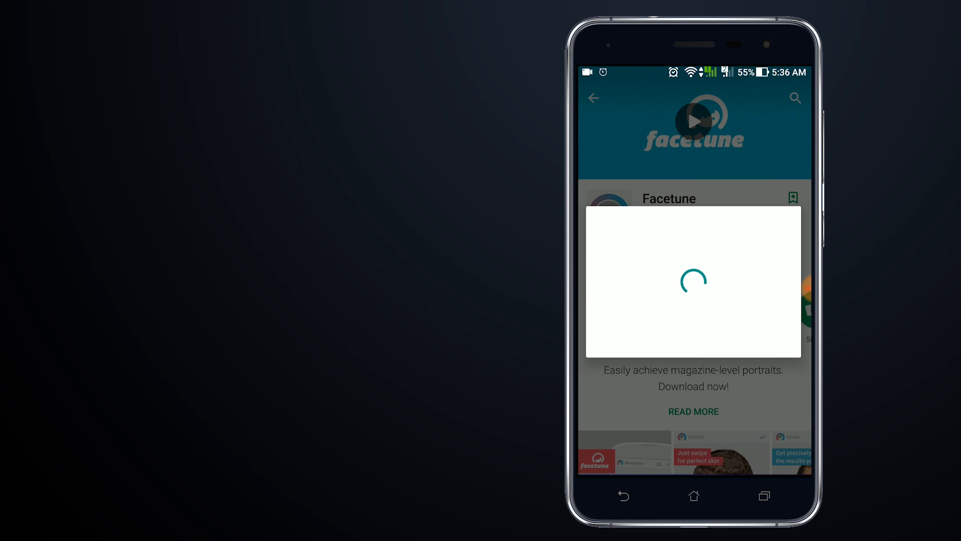